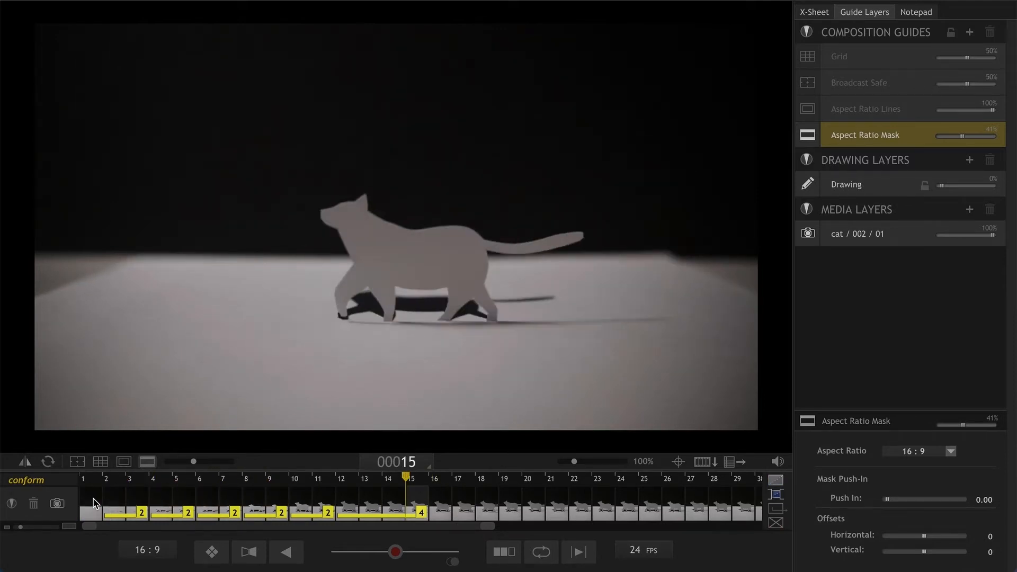
# - Export the animation as a 1920×1080 mp4 named cat walk to the Desktop
pyautogui.click(244, 478)
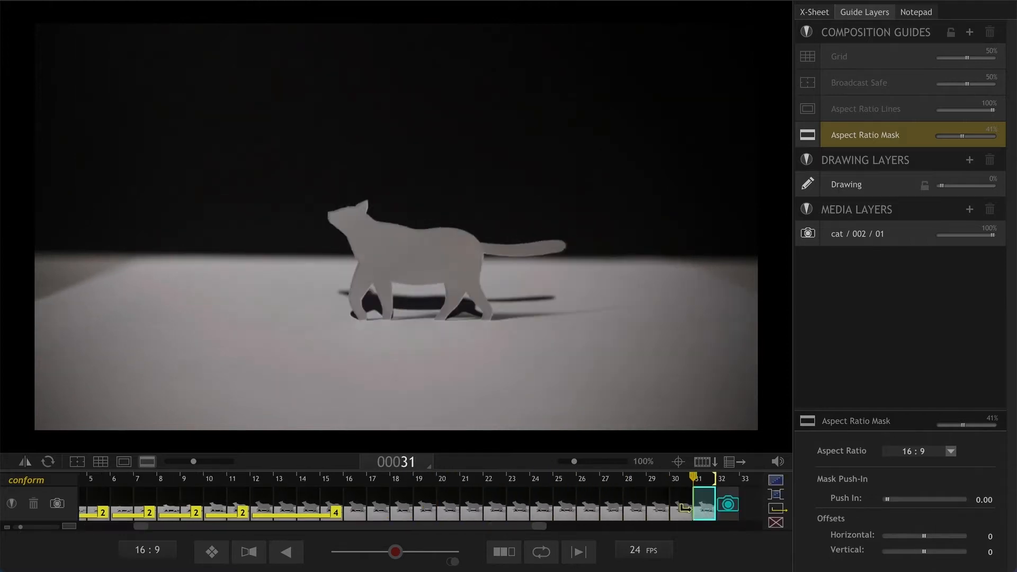
pyautogui.moveTo(567, 533)
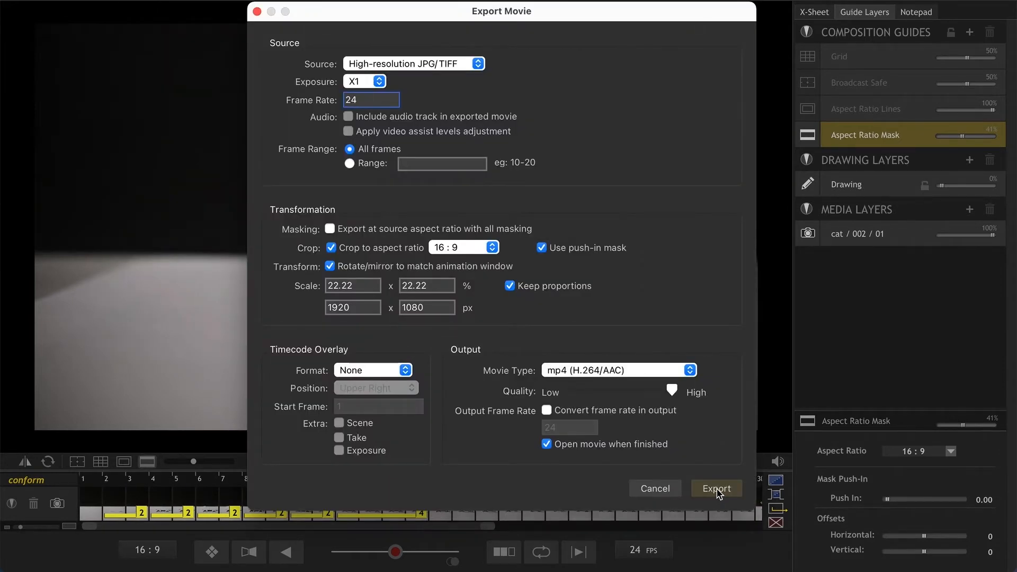
pyautogui.click(716, 489)
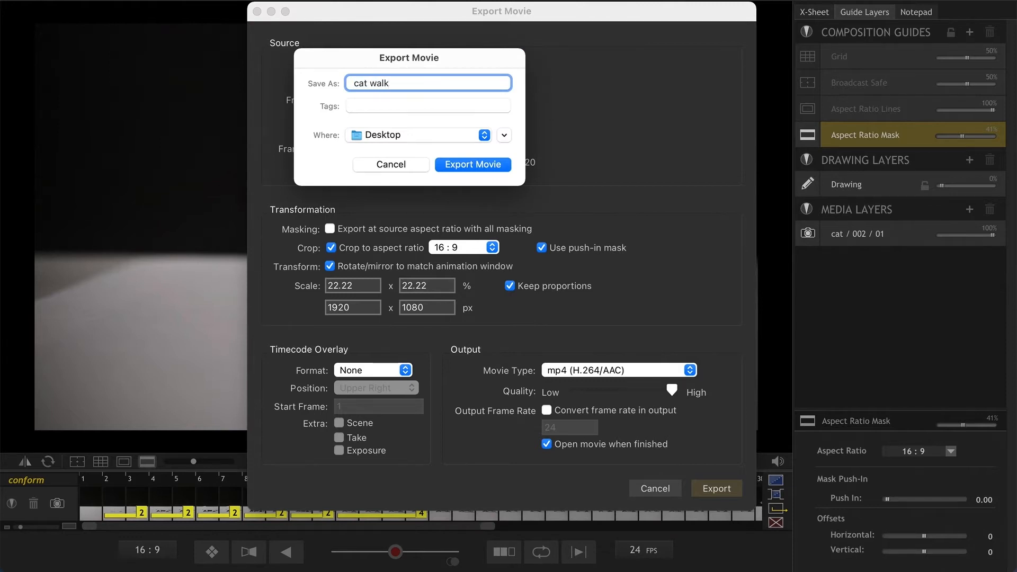
pyautogui.click(473, 164)
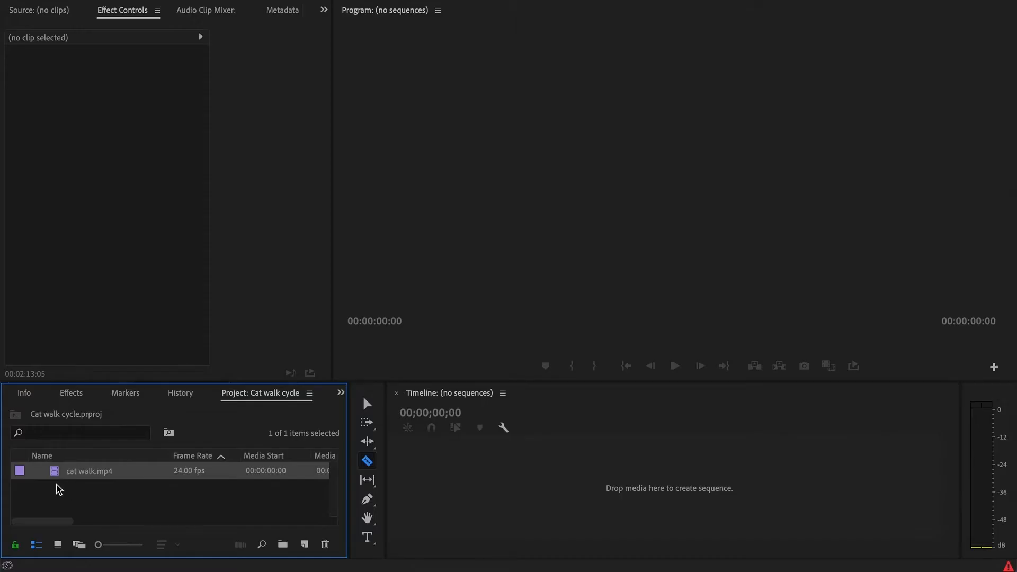
pyautogui.moveTo(58, 480)
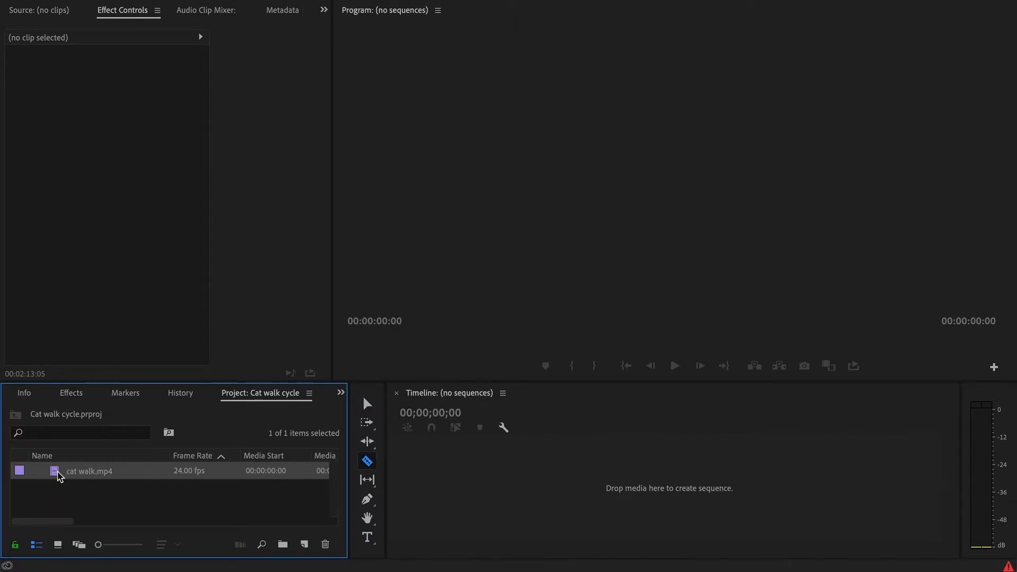
# - Drop cat walk.mp4 onto the empty Timeline to build the cat walk sequence, then scrub its start
pyautogui.moveTo(89, 470); pyautogui.dragTo(641, 476)
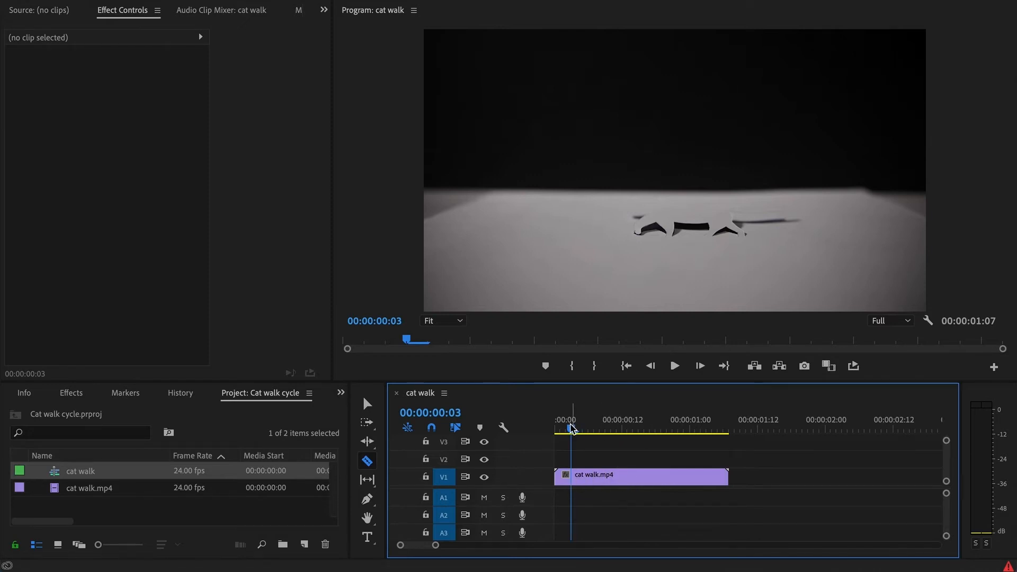
pyautogui.click(627, 429)
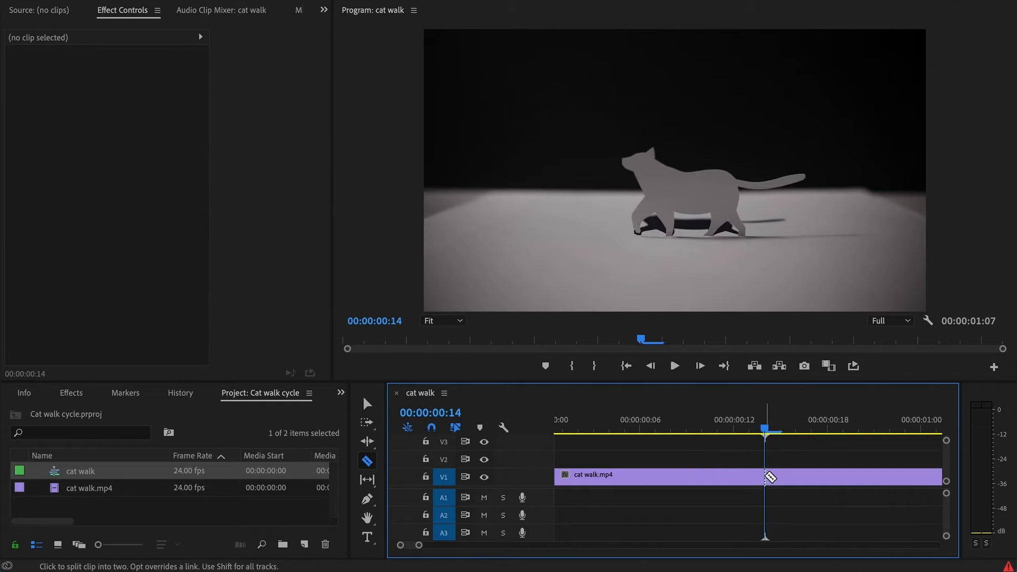
# - Razor the clip at 00:00:00:14 and paste the later walk part twice after it, reaching 2:17
pyautogui.click(770, 477)
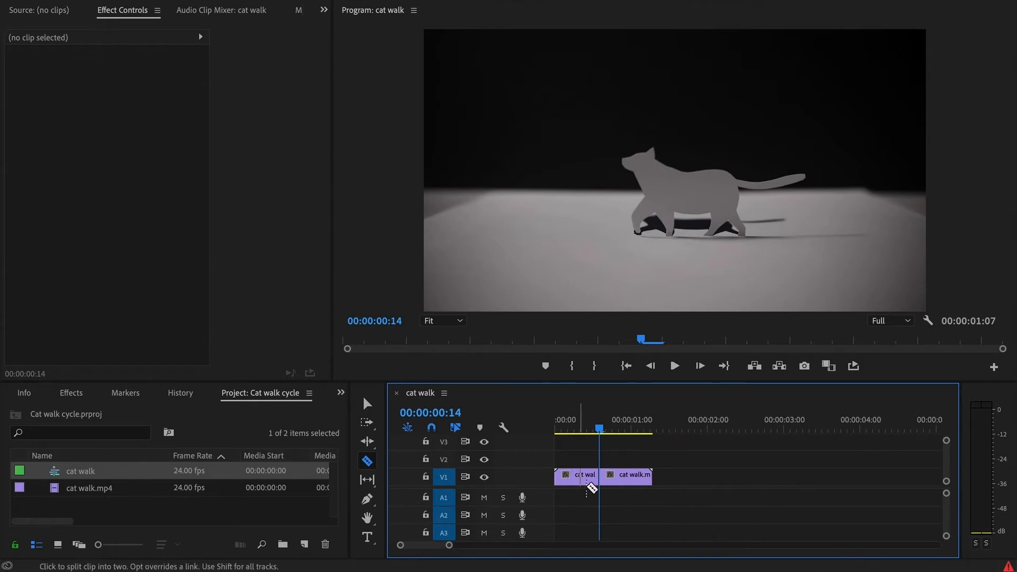
pyautogui.click(367, 403)
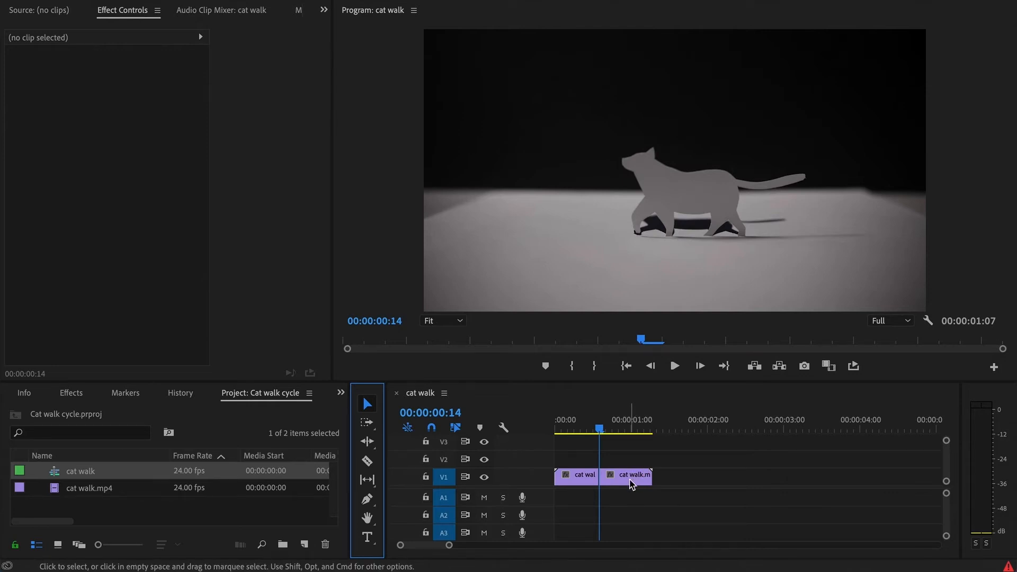
pyautogui.click(625, 475)
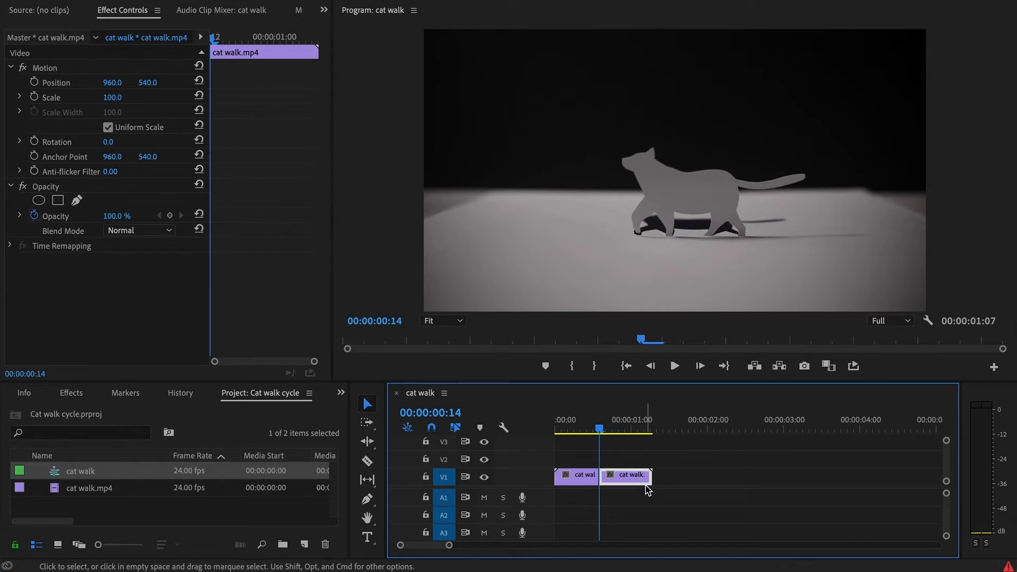
pyautogui.click(648, 428)
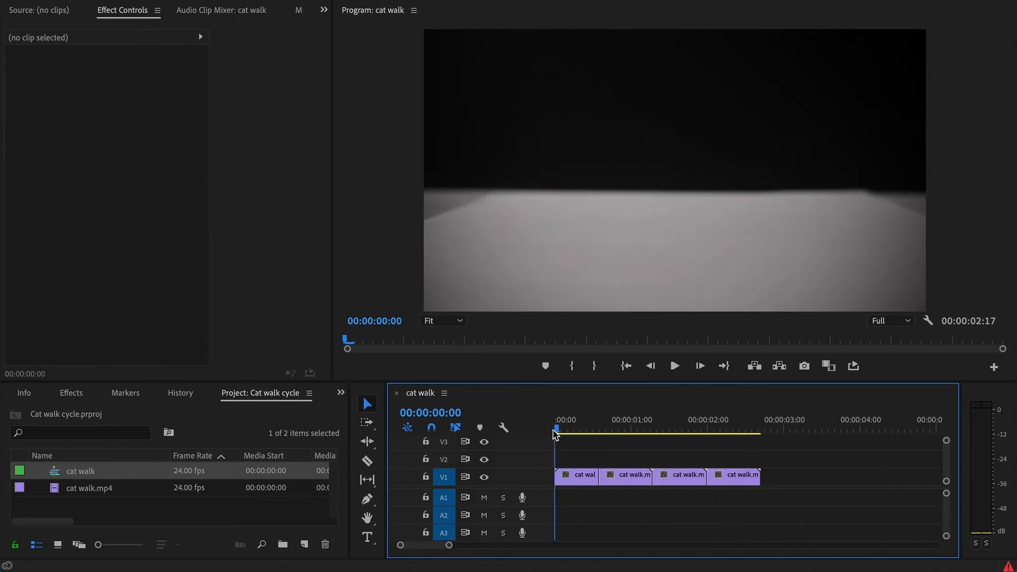
pyautogui.click(674, 366)
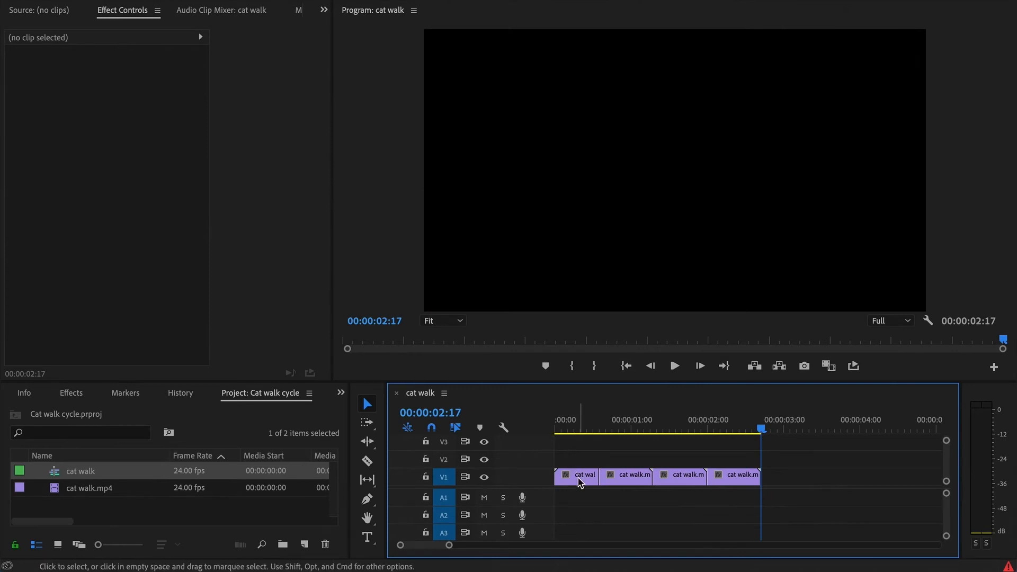
# - Copy the 14-frame opening clip to the end of the track and close the gap, extending to 3:07
pyautogui.click(583, 475)
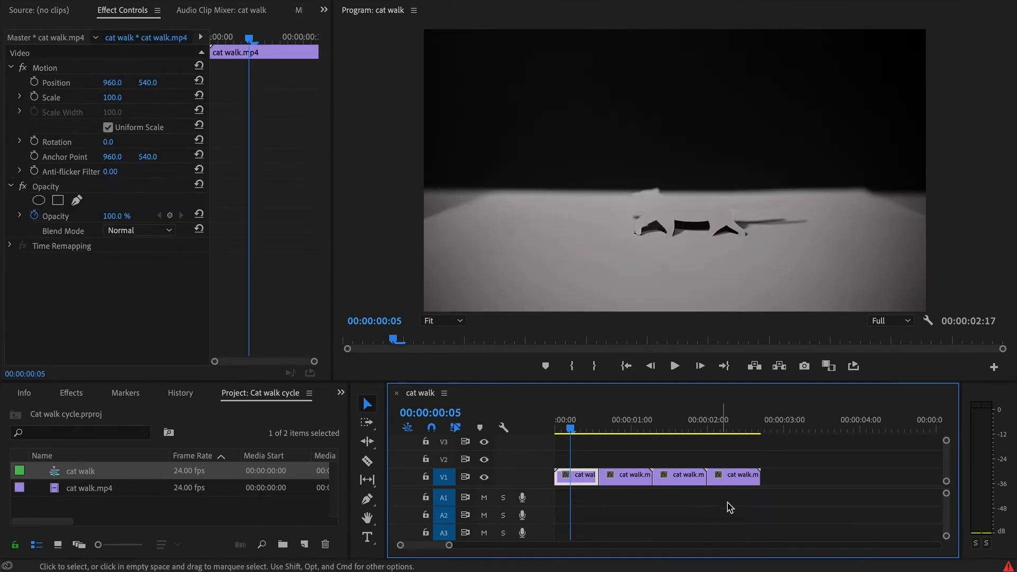
pyautogui.click(583, 474)
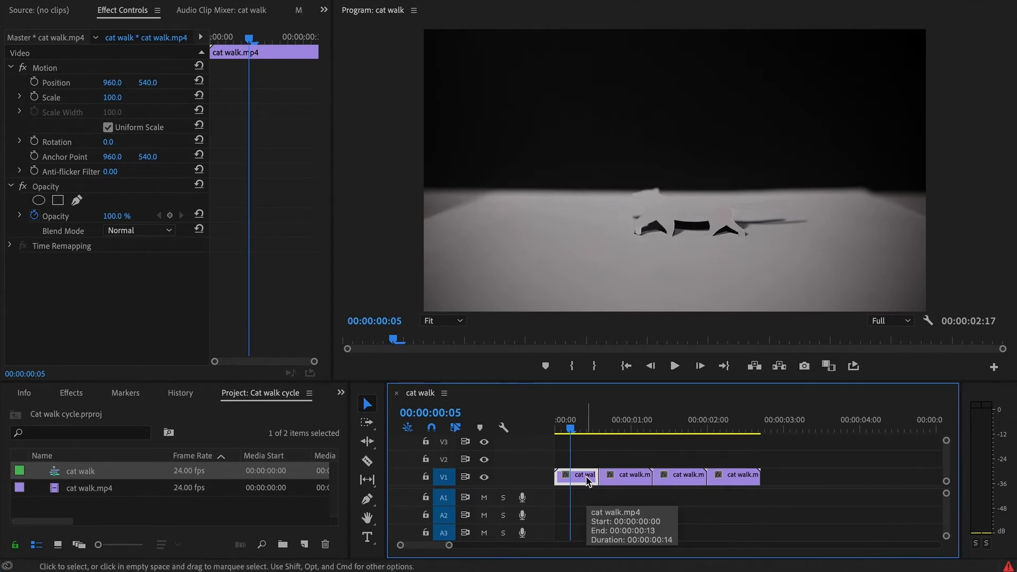
pyautogui.click(773, 419)
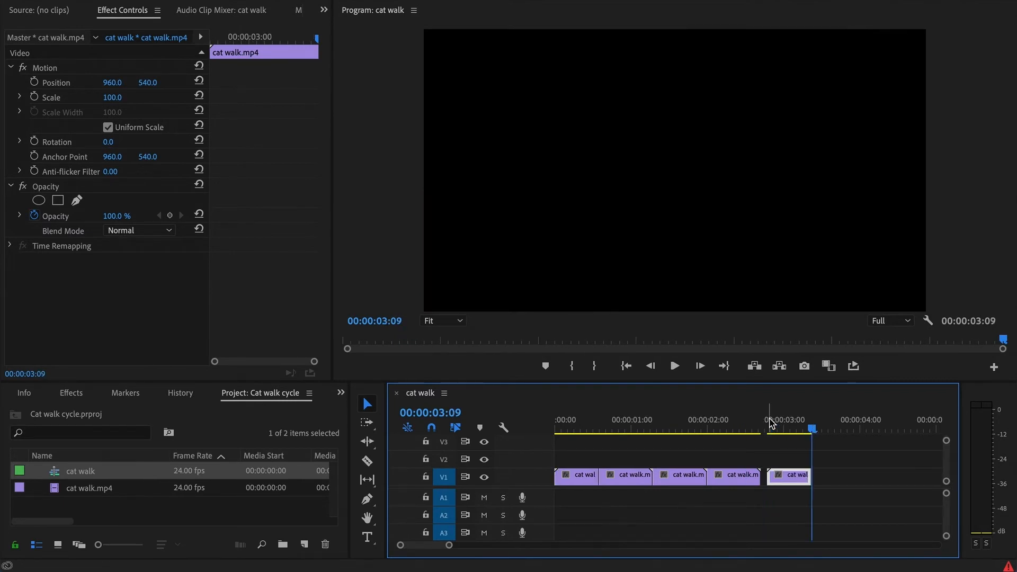
pyautogui.click(789, 475)
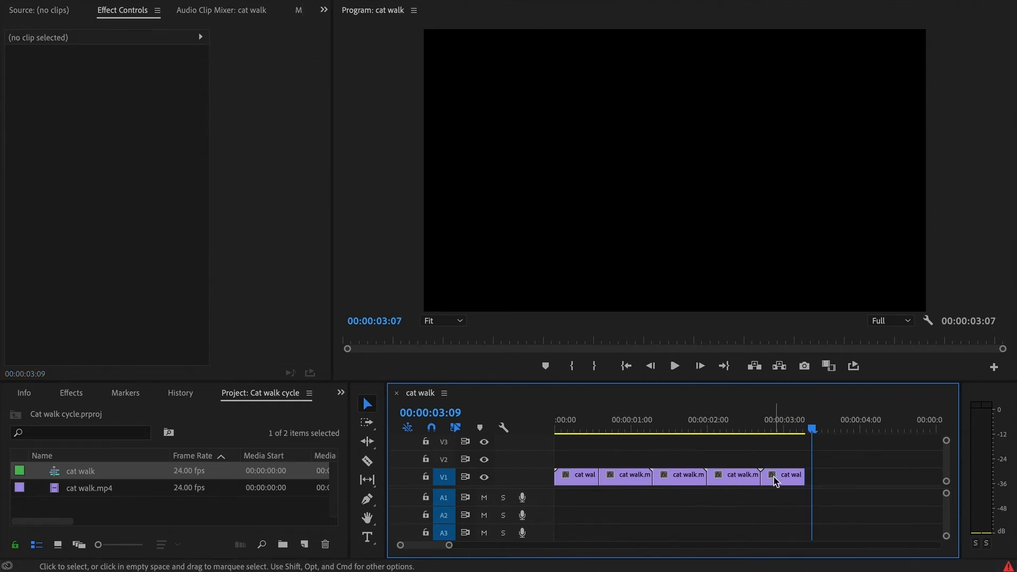
pyautogui.click(785, 474)
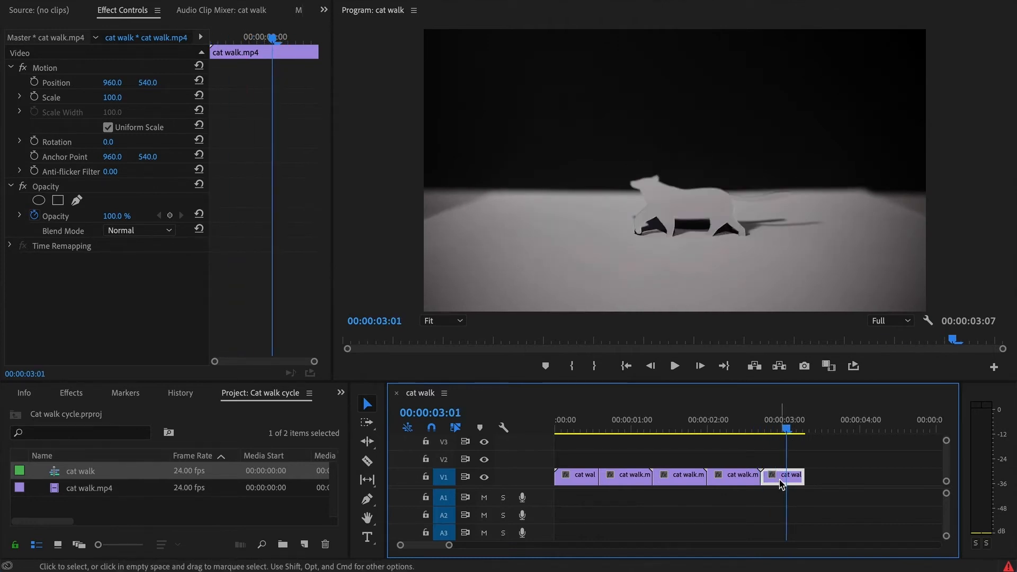
# - Set the final clip to Reverse Speed at 100% via Speed/Duration and review the result
pyautogui.rightClick(785, 475)
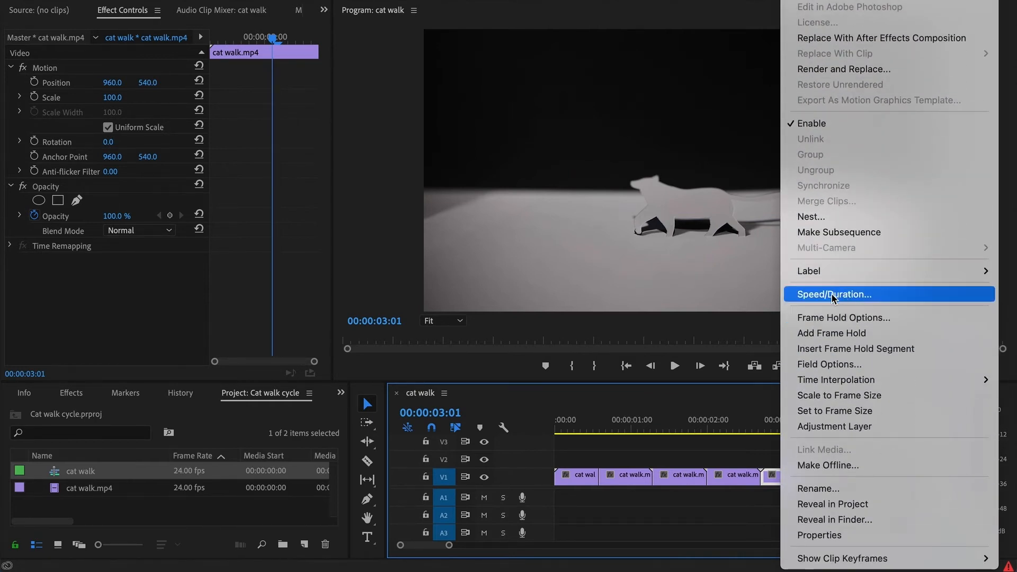
pyautogui.click(834, 293)
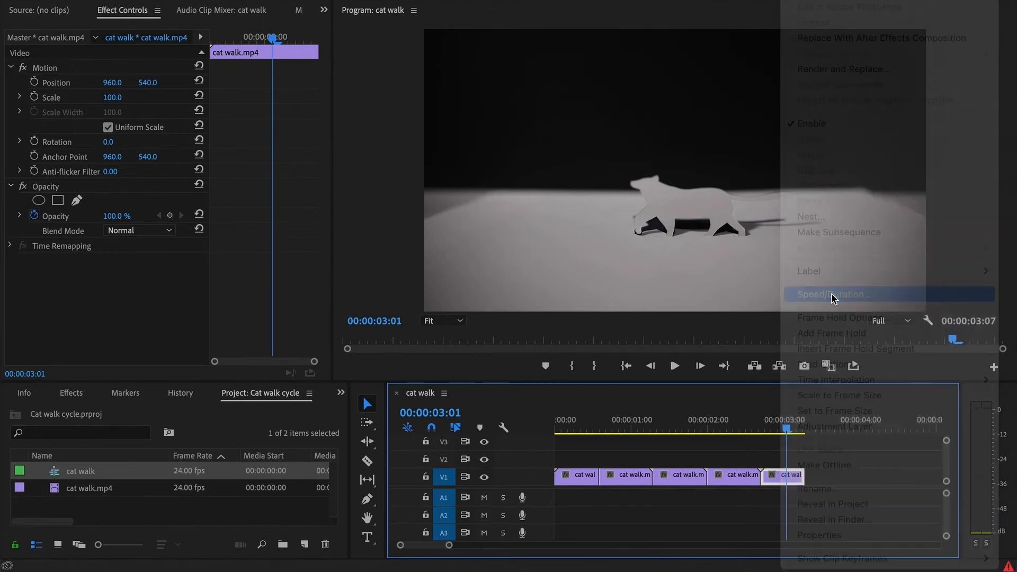
pyautogui.click(832, 293)
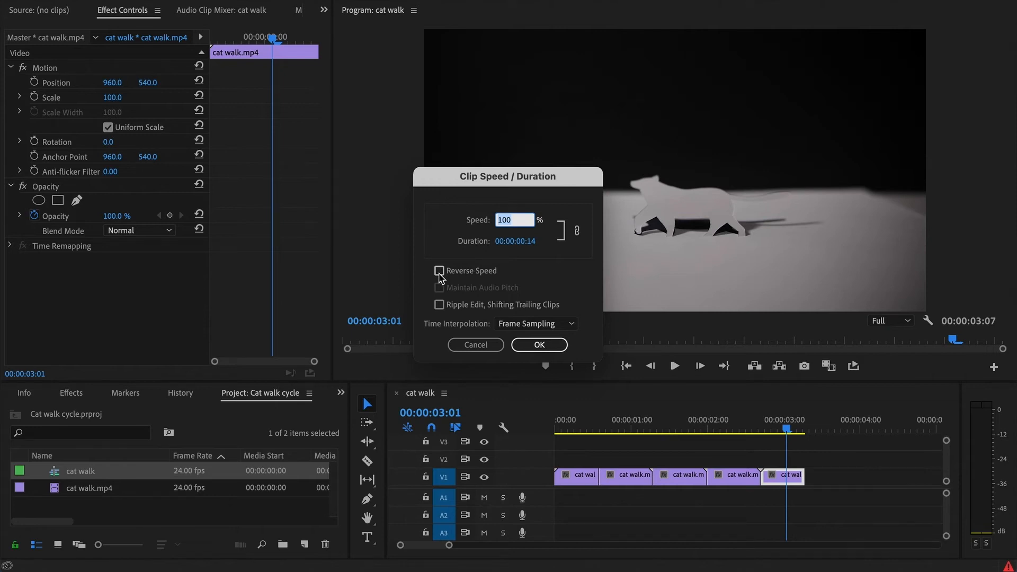
pyautogui.click(438, 270)
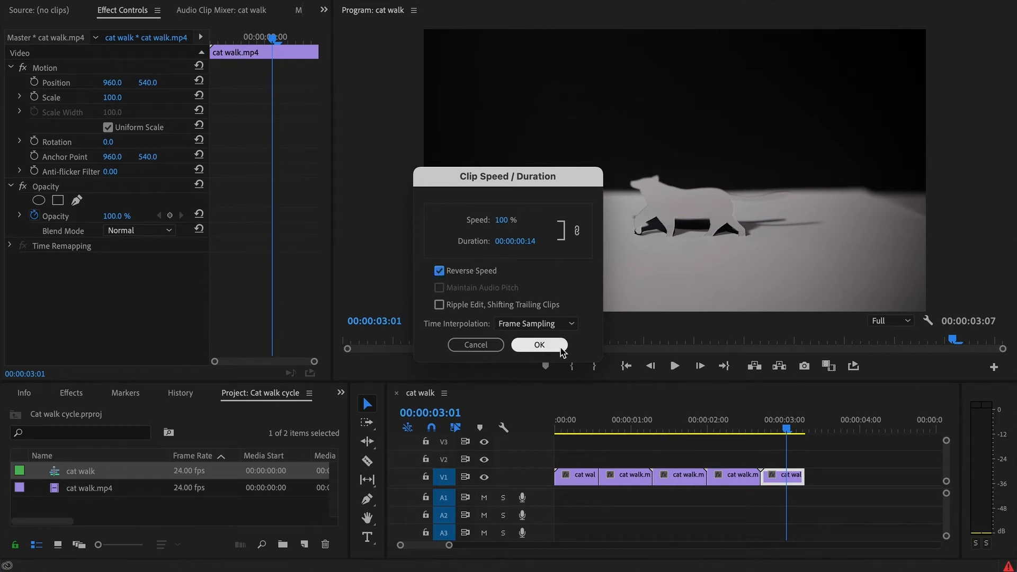
pyautogui.click(538, 345)
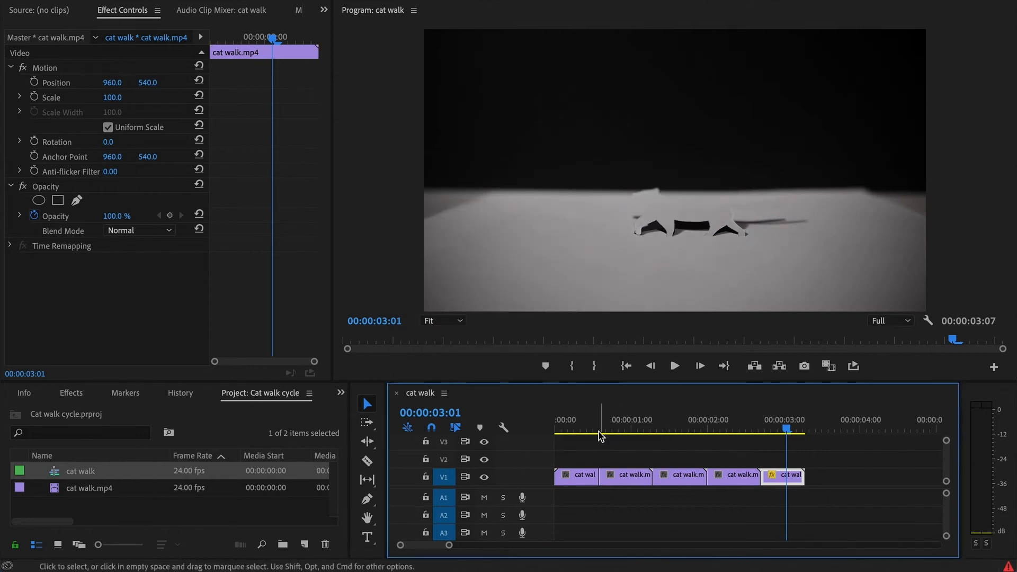
pyautogui.click(674, 366)
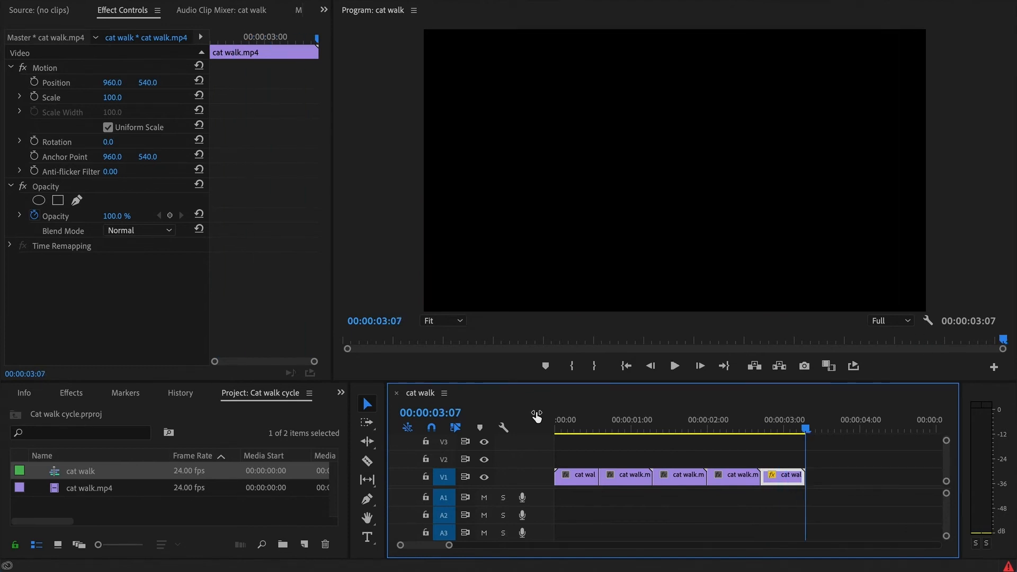
# - Nest all five V1 clips into one clip, keeping the name Nested Sequence 02
pyautogui.click(668, 429)
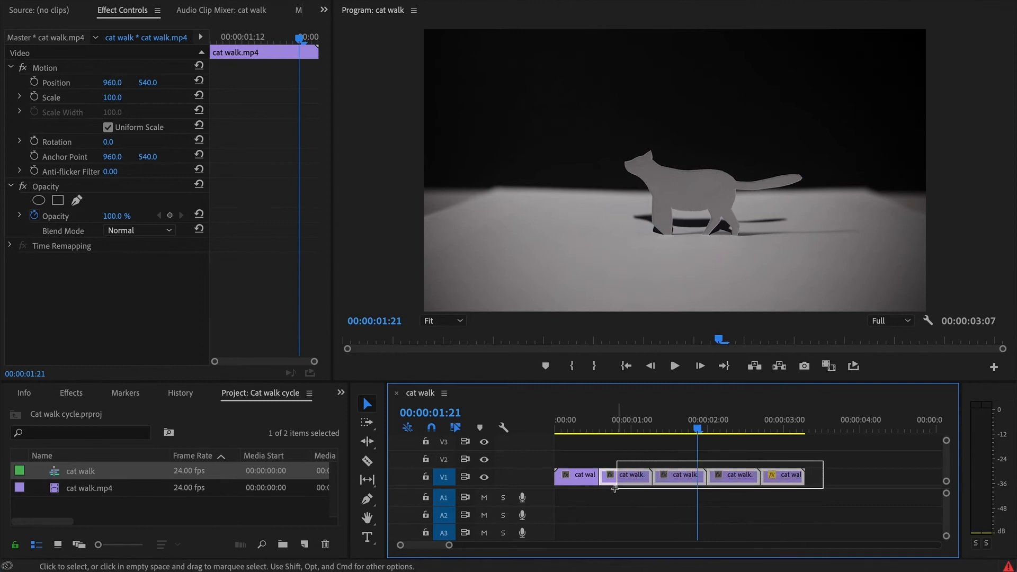
pyautogui.click(577, 475)
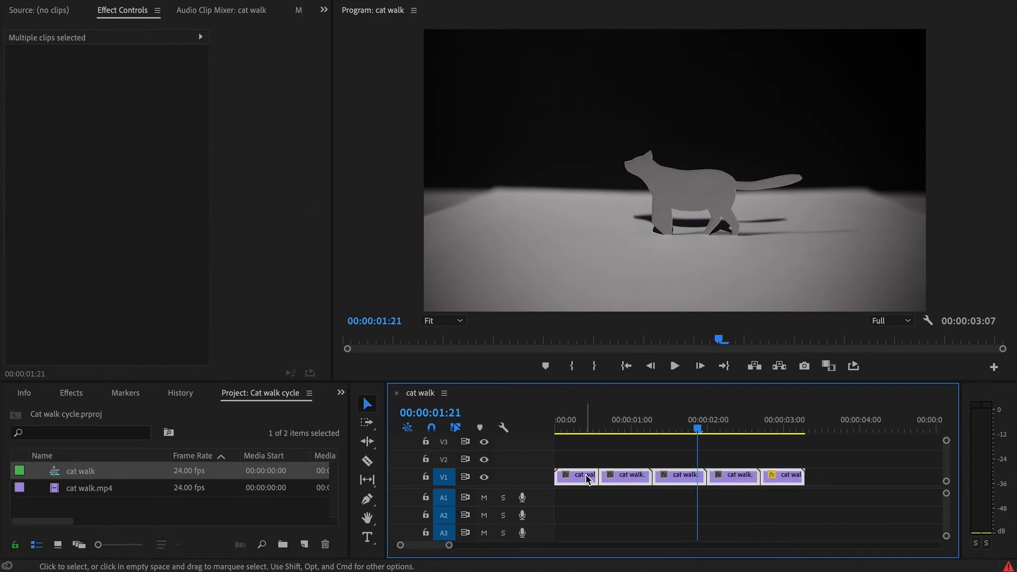
pyautogui.moveTo(586, 480)
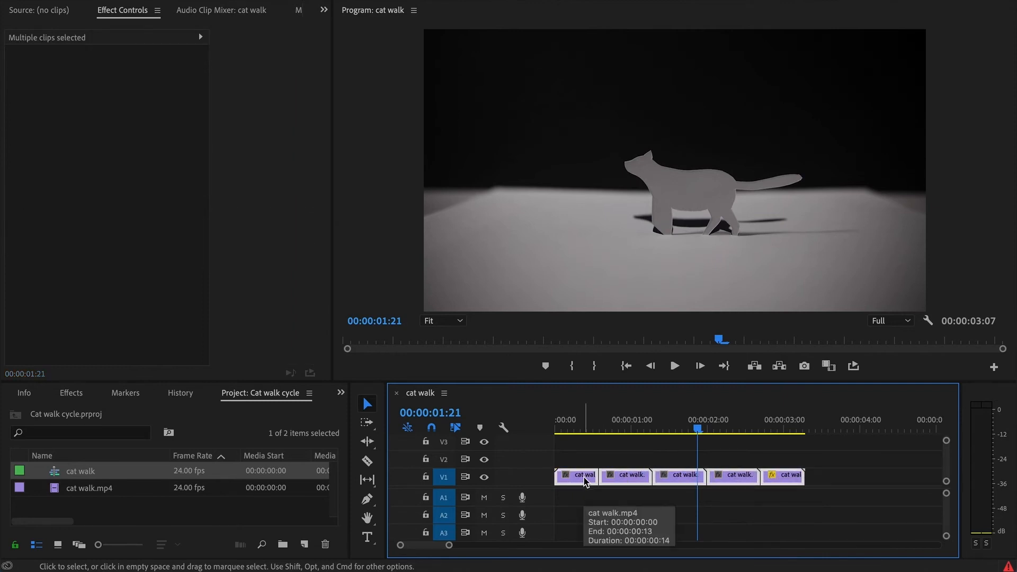
pyautogui.rightClick(582, 475)
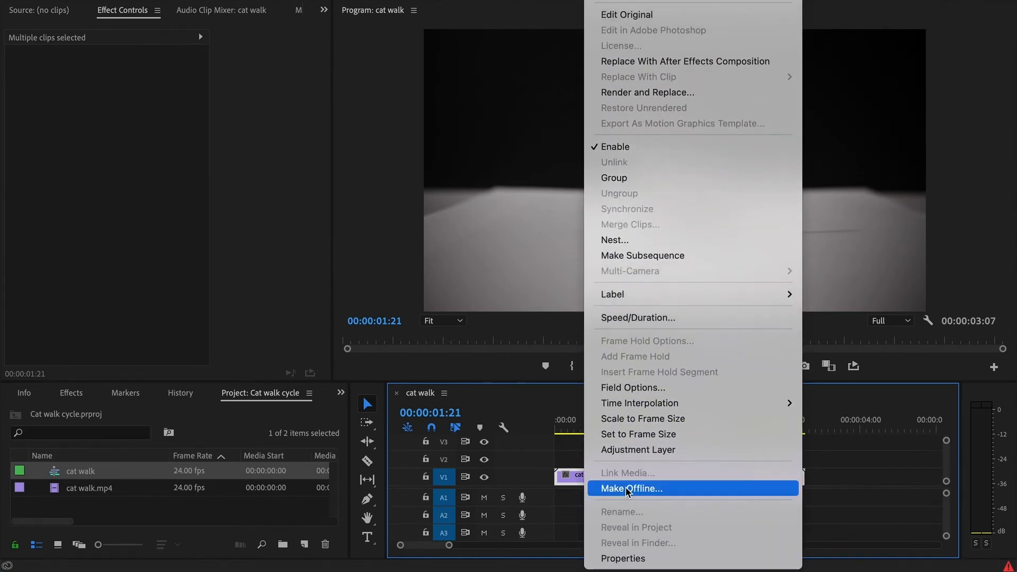
pyautogui.moveTo(613, 241)
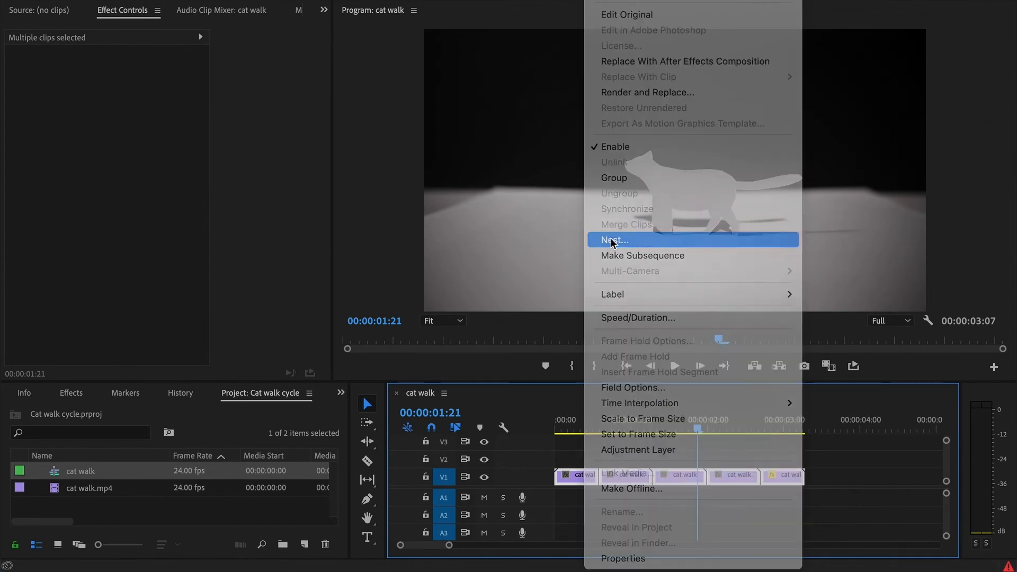
pyautogui.click(614, 241)
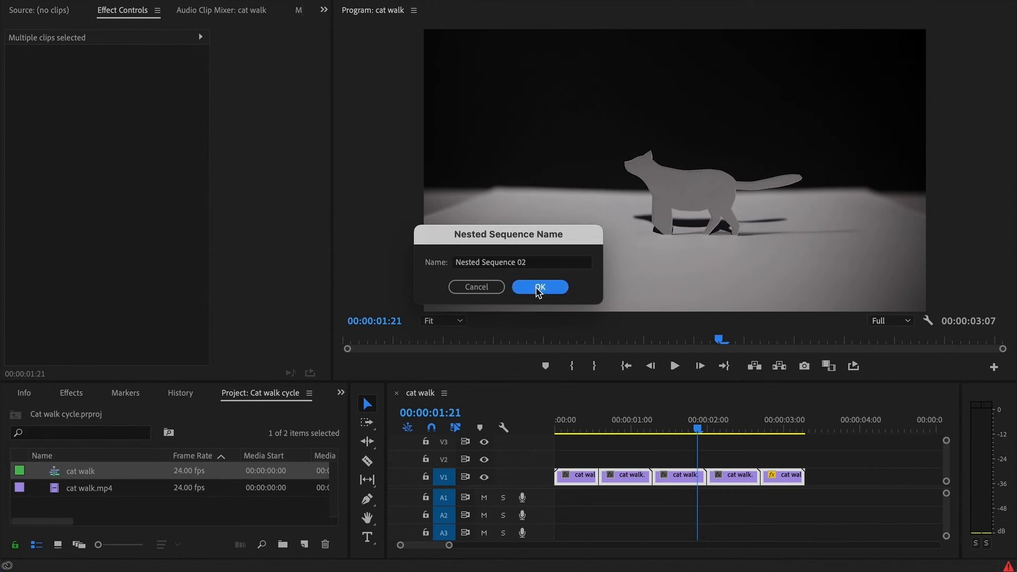
pyautogui.click(540, 287)
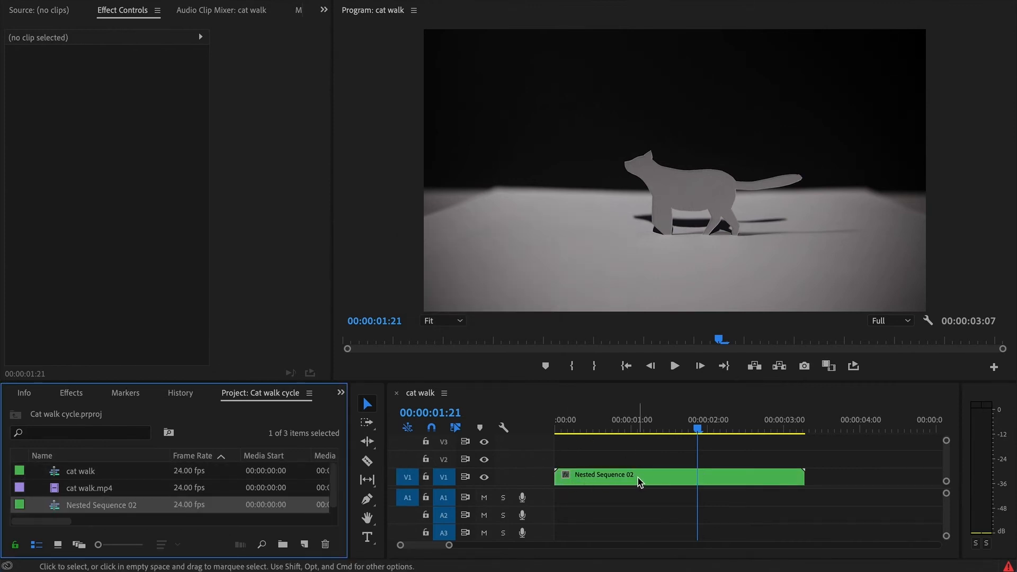
pyautogui.moveTo(639, 481)
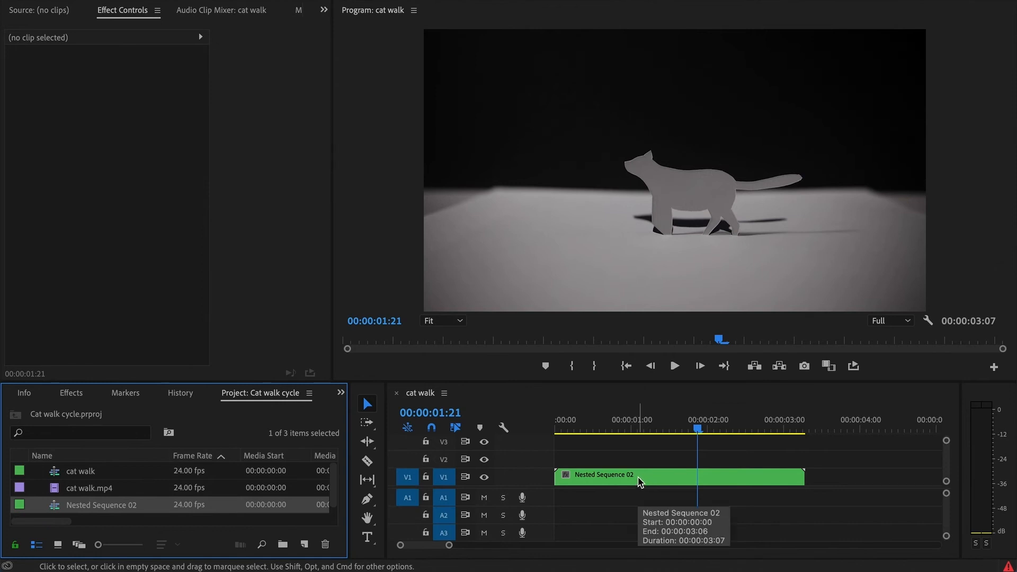
pyautogui.moveTo(620, 483)
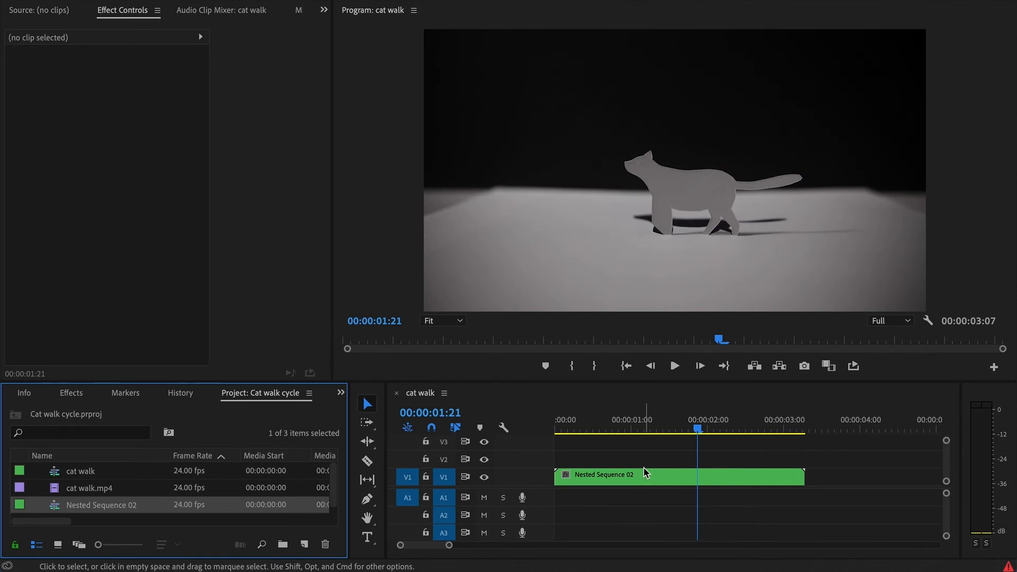
# - Apply the Lumetri Color effect to the Nested Sequence 02 clip
pyautogui.click(649, 477)
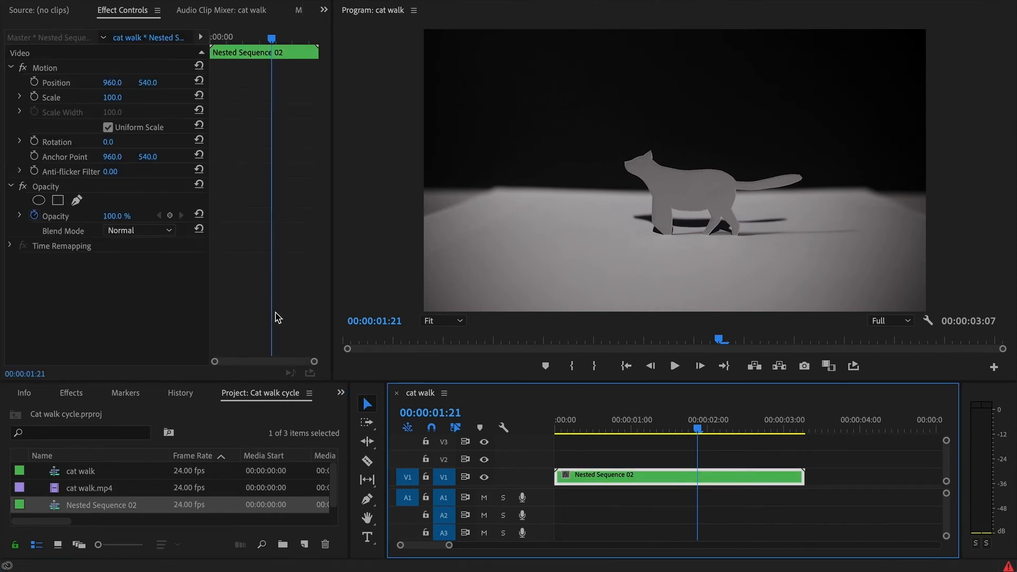
pyautogui.write('lumet')
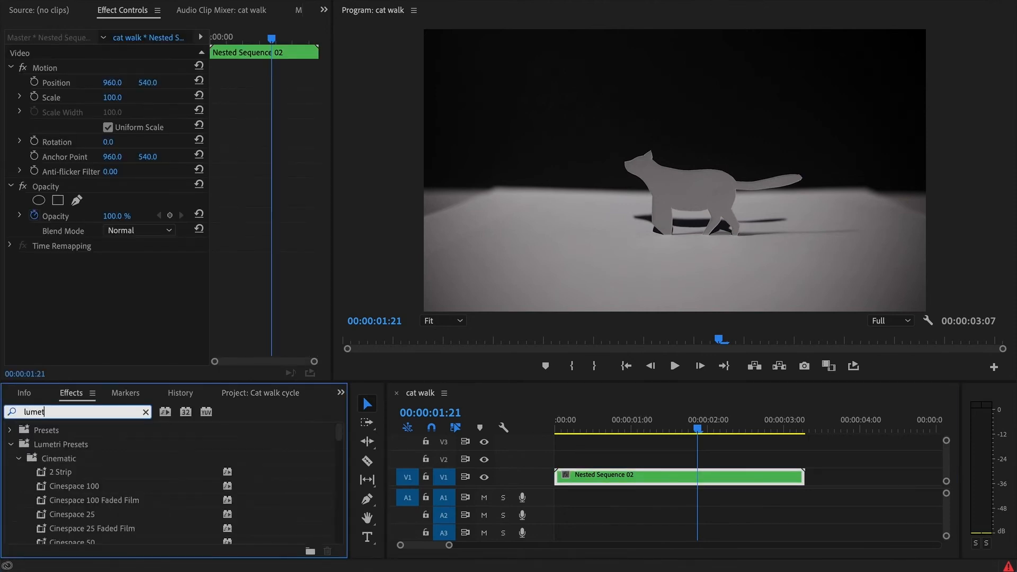
pyautogui.write('lumetri color')
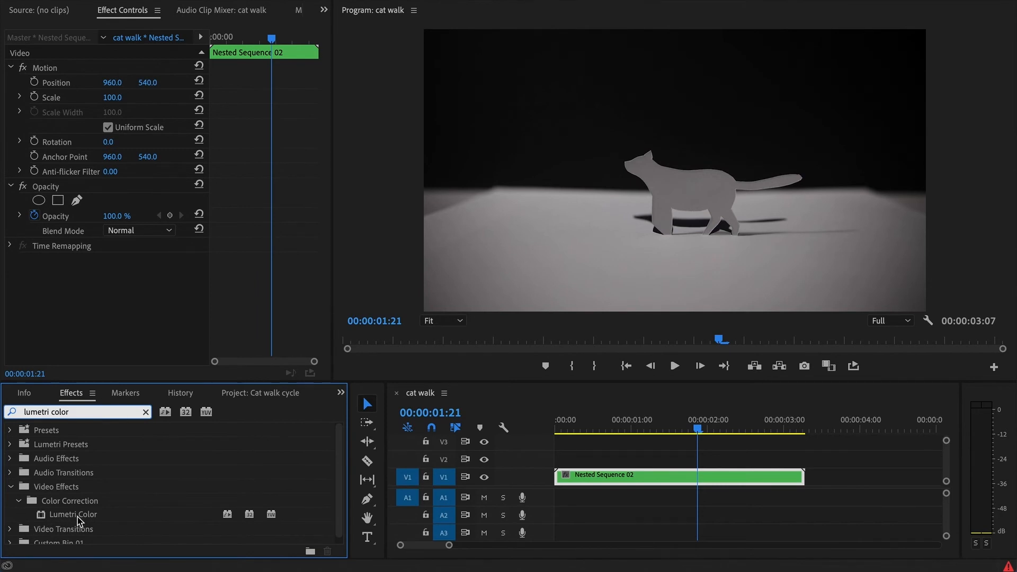
pyautogui.doubleClick(70, 514)
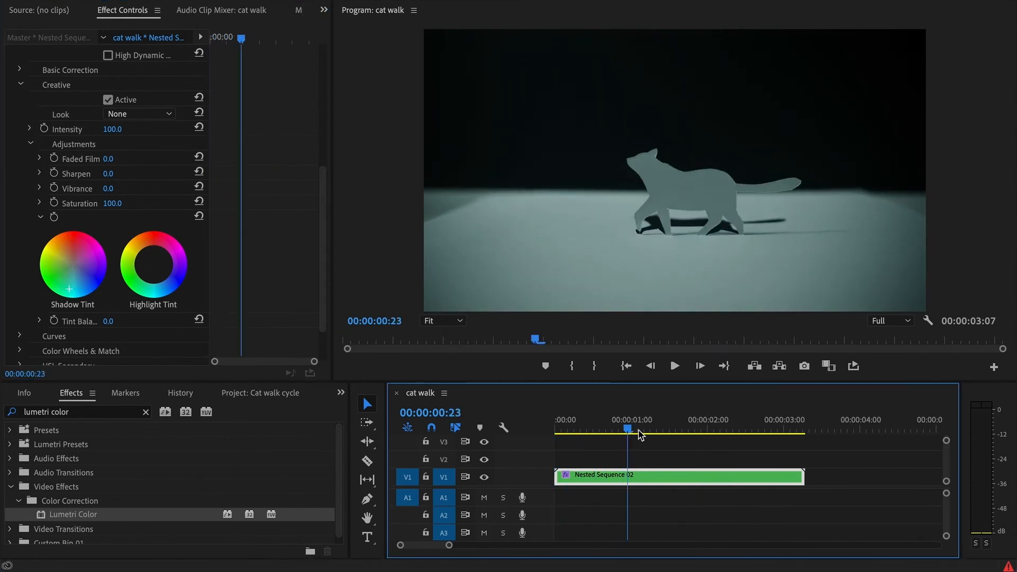
# - Preview the blue-green tinted walk, then open Nested Sequence 02 to show its five clips
pyautogui.click(764, 430)
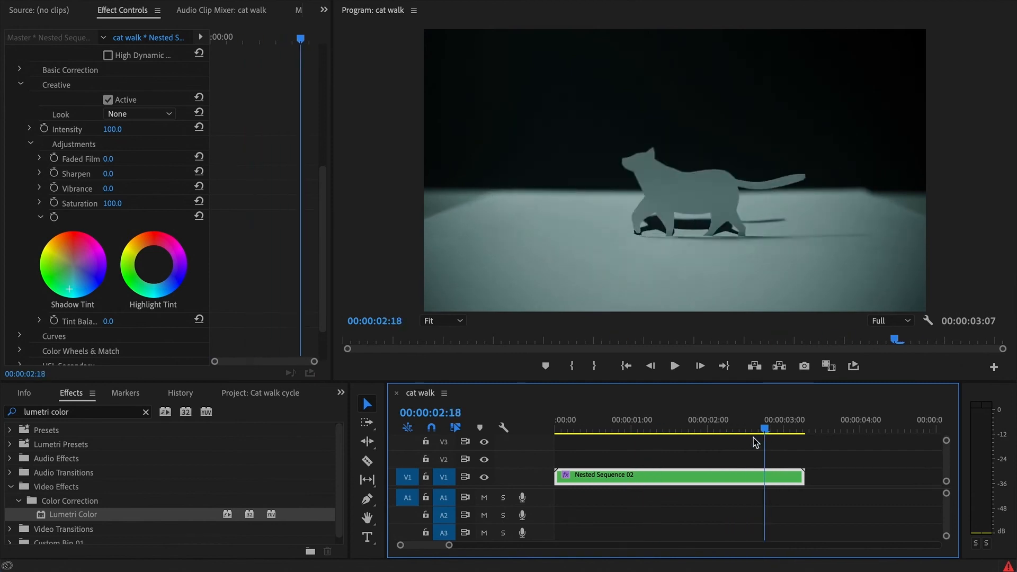
pyautogui.moveTo(764, 429); pyautogui.dragTo(694, 429)
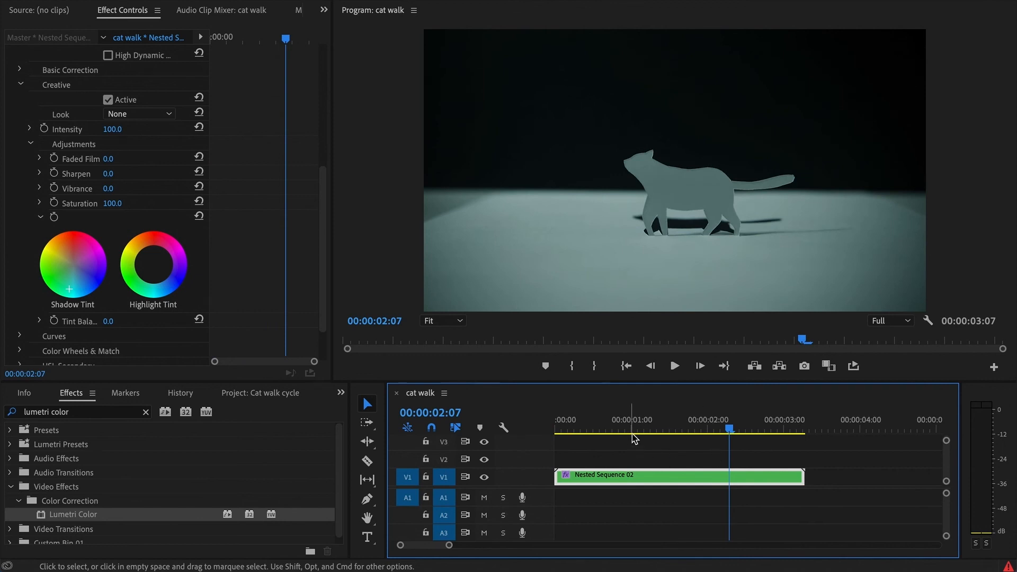
pyautogui.moveTo(632, 496)
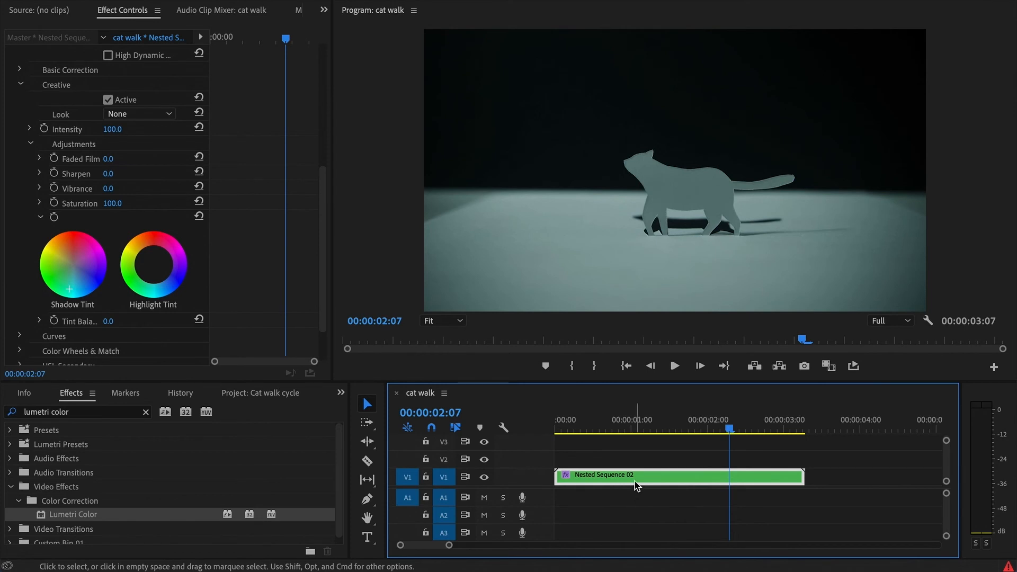
pyautogui.doubleClick(678, 475)
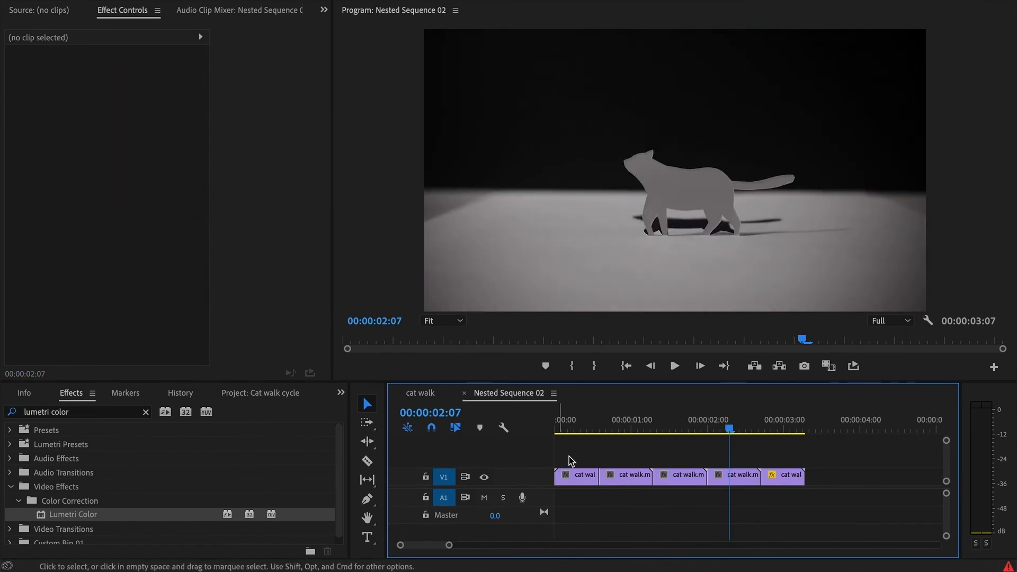